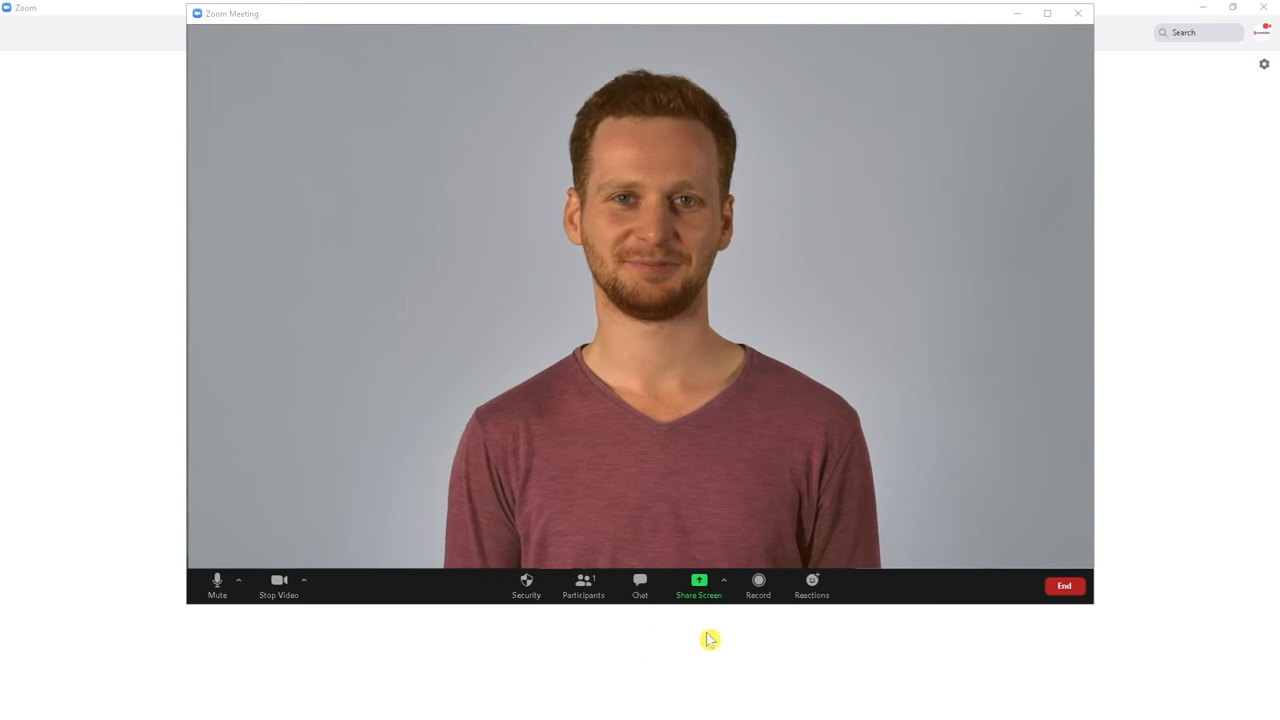
mouse_move(758, 584)
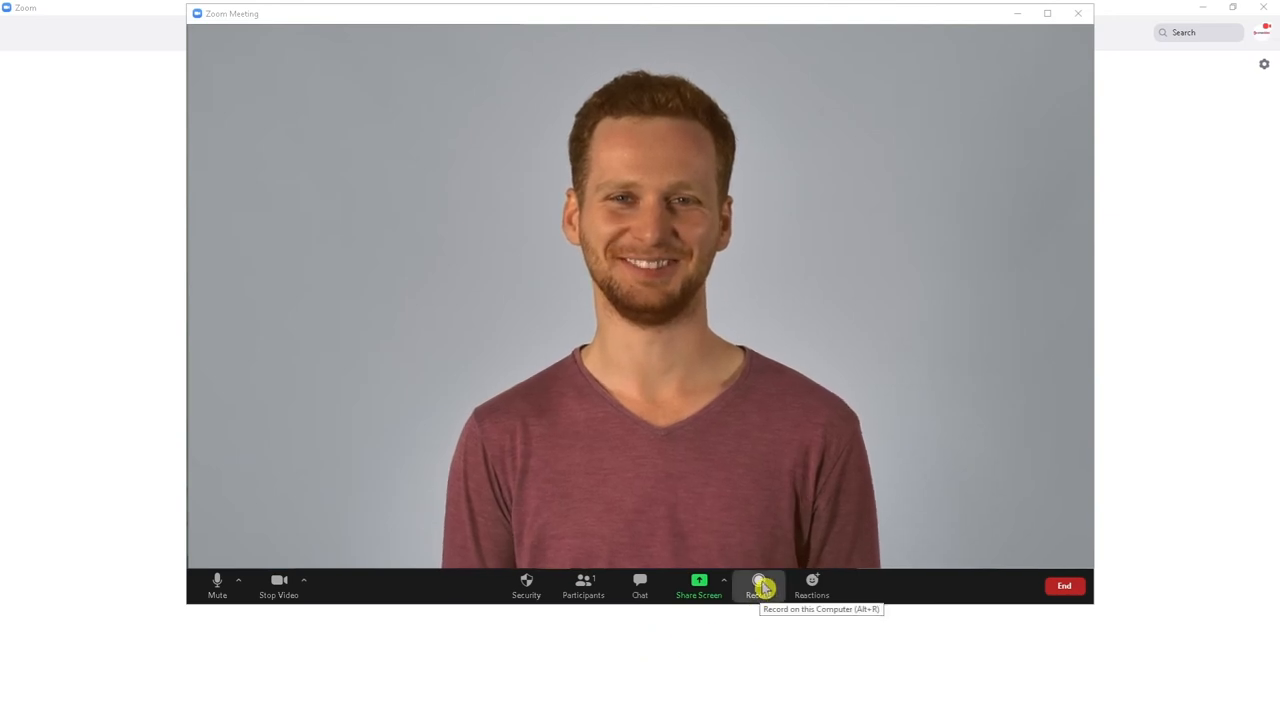
Enable 'Turn off my video when joining meeting' in Video settings and close Settings
click(1064, 586)
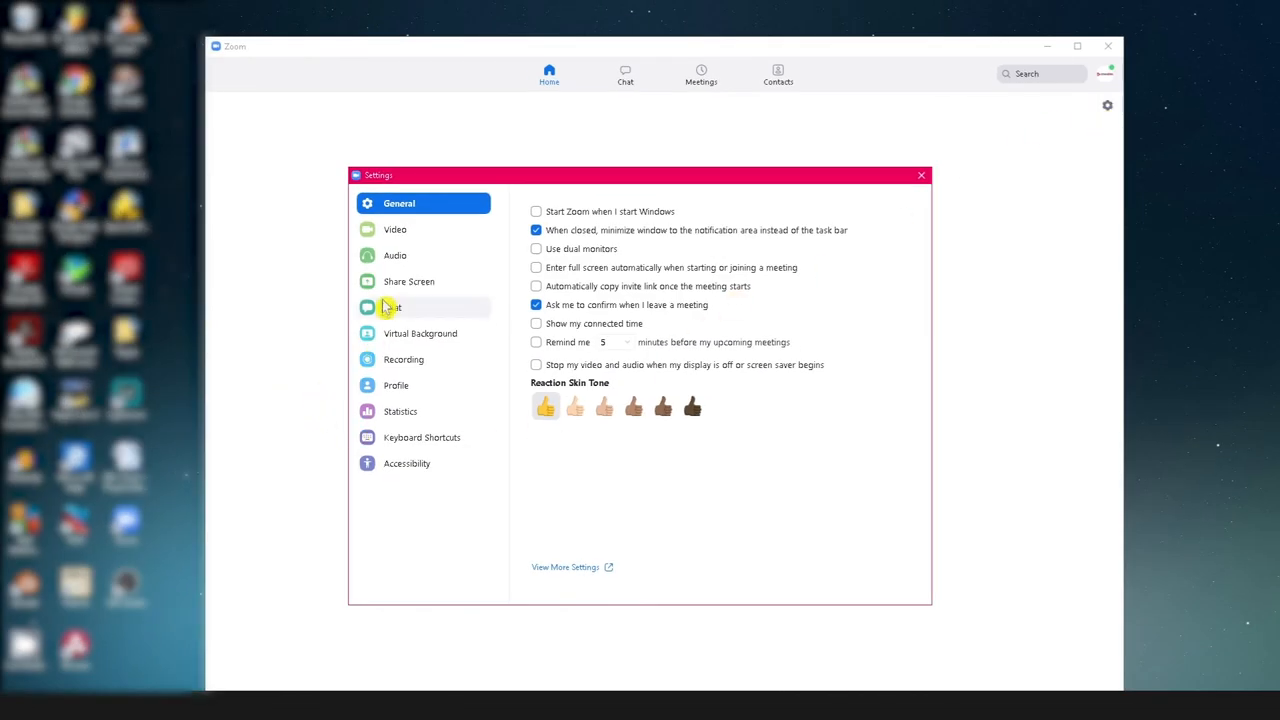
click(396, 228)
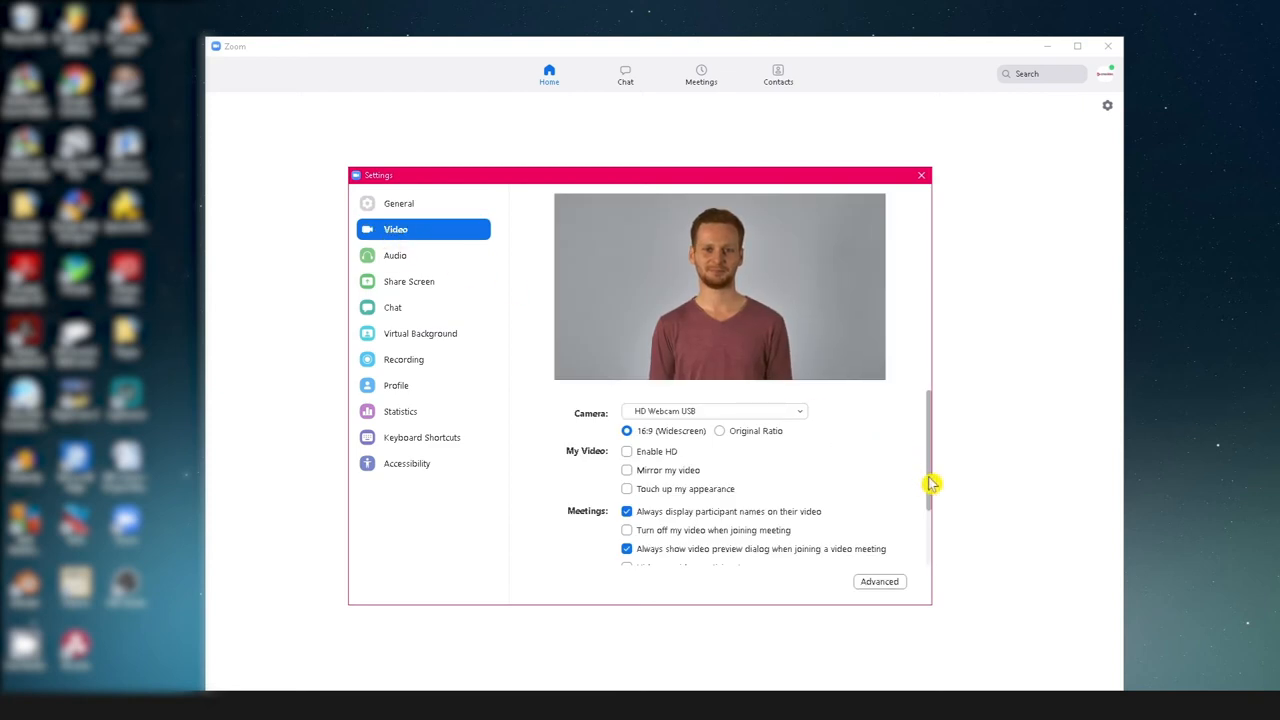
scroll(down, 3)
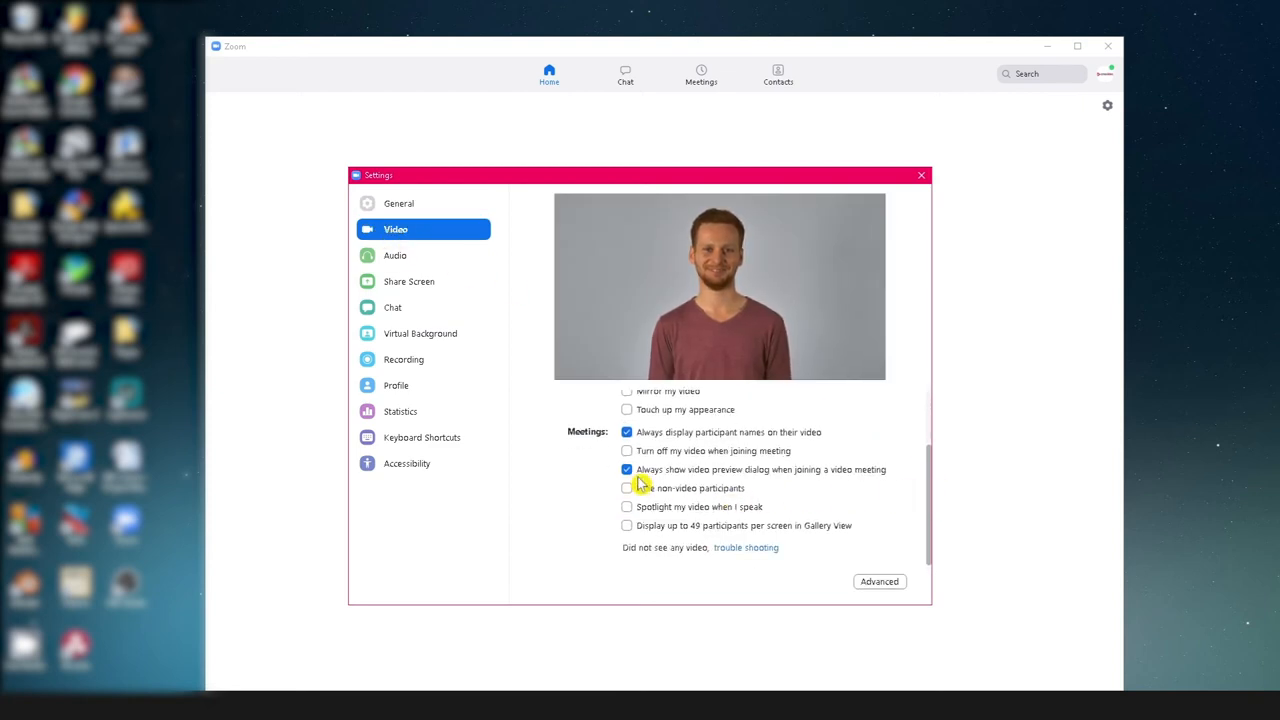
click(628, 452)
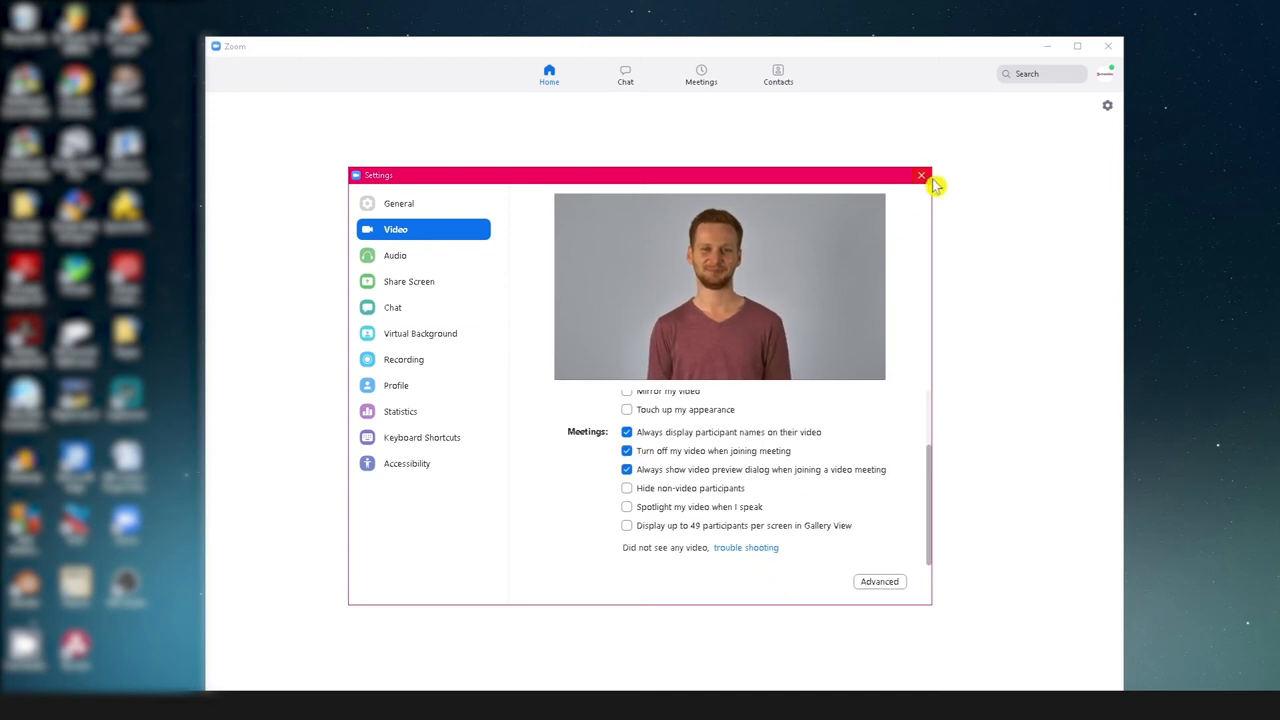
click(920, 176)
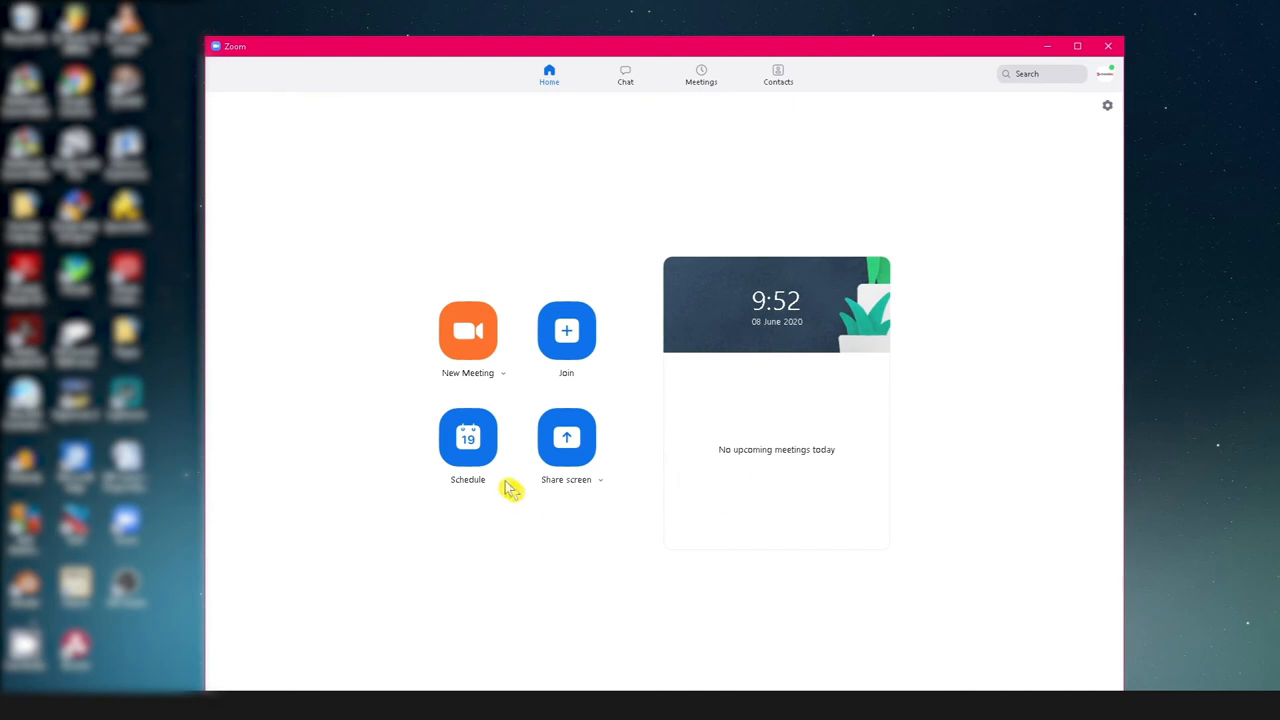
Start a New Meeting with video off, start the video, then end the meeting
click(468, 332)
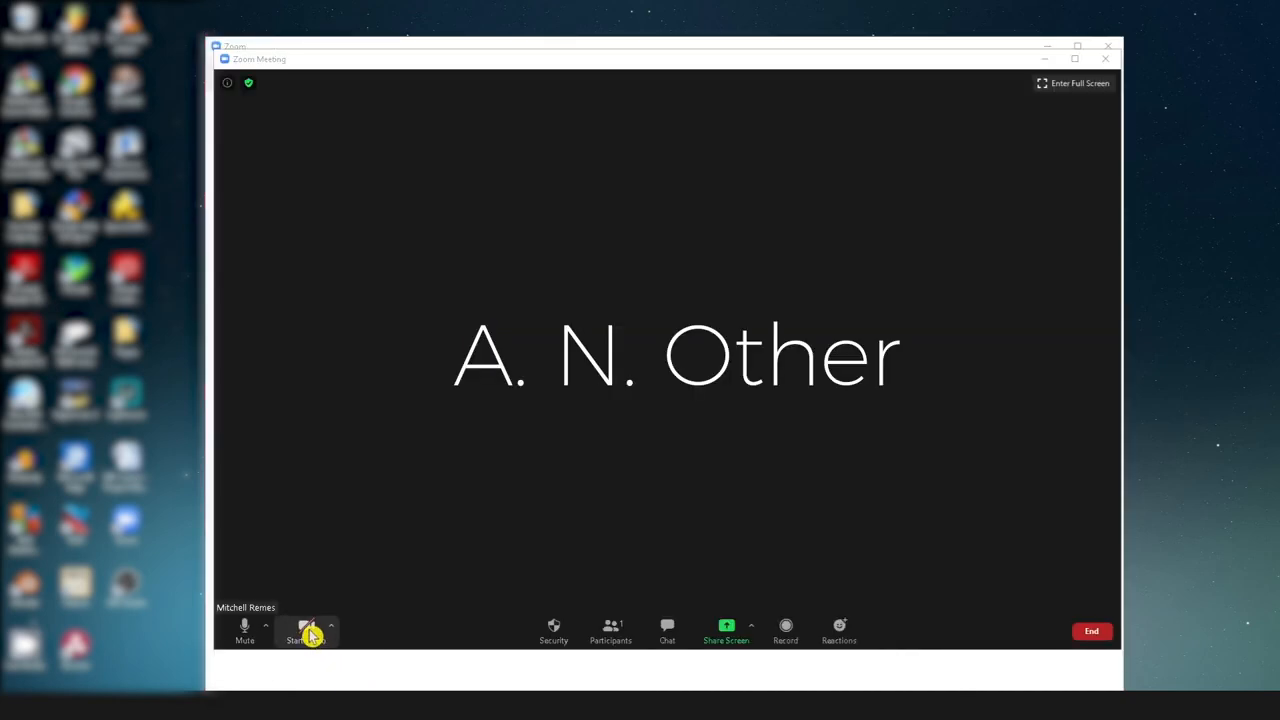
click(304, 630)
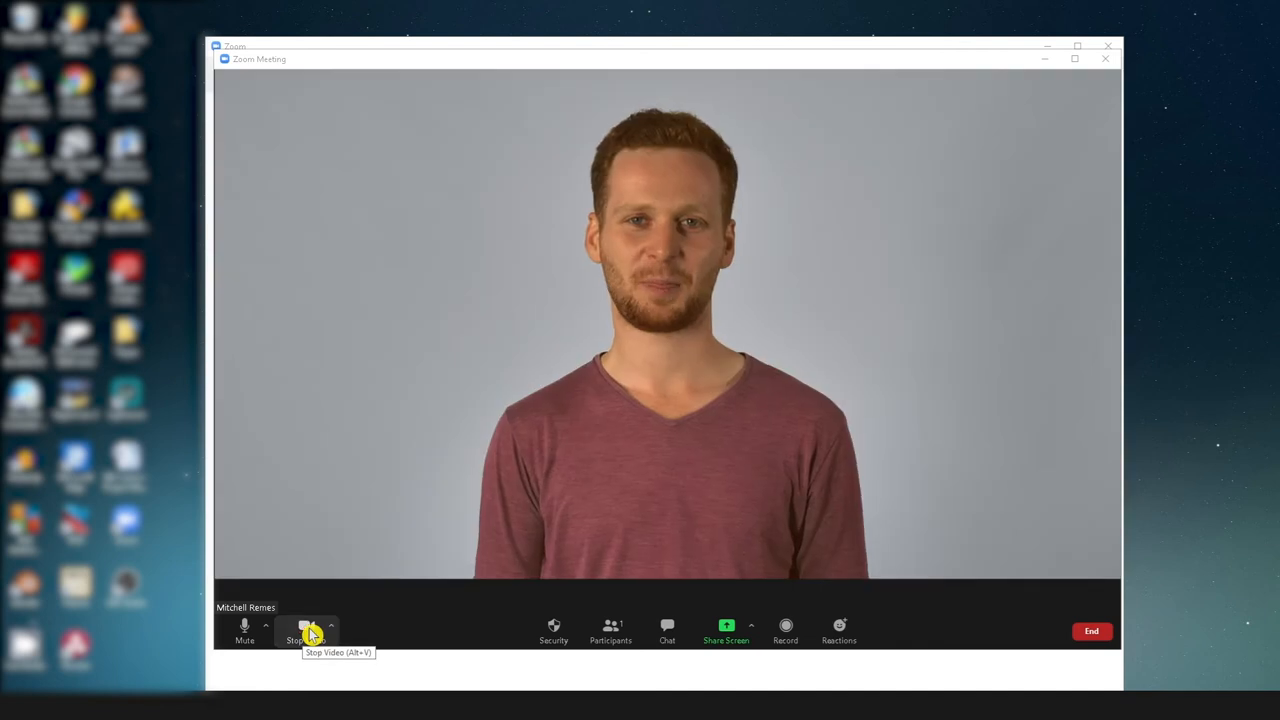
click(1092, 632)
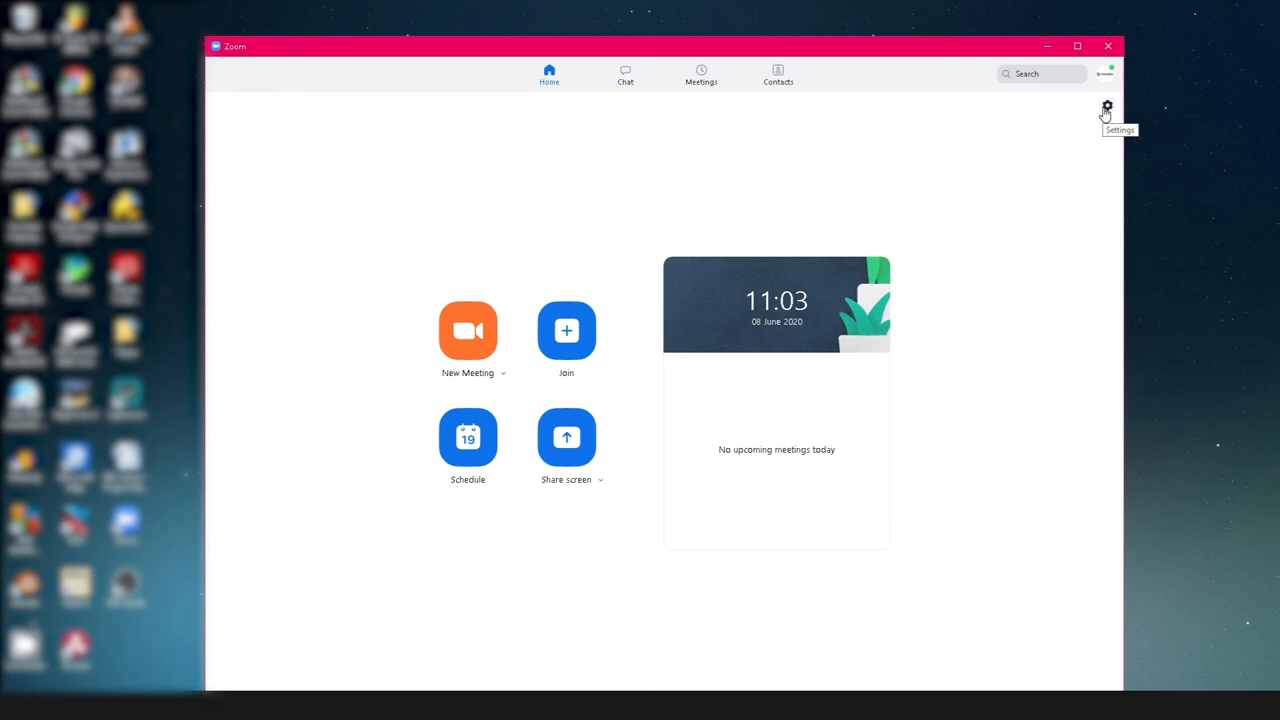
Enable 'Mute my microphone when joining a meeting' in the Audio settings
click(1106, 104)
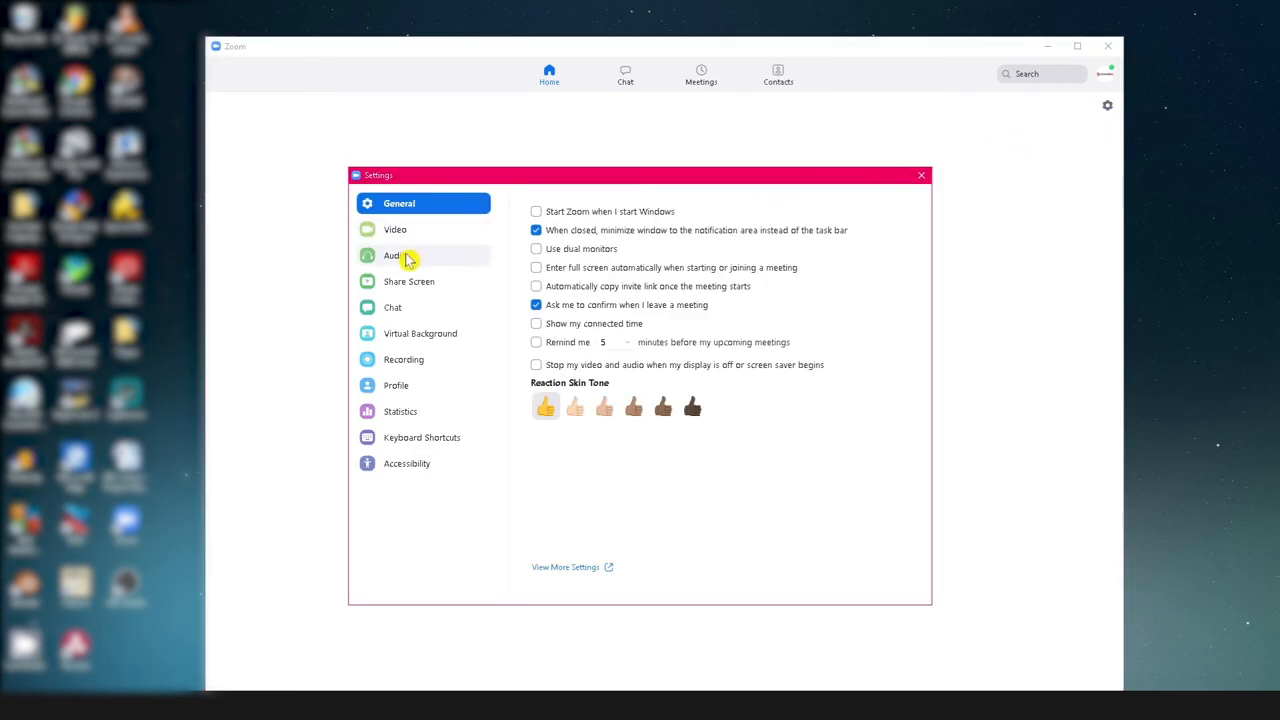
click(396, 256)
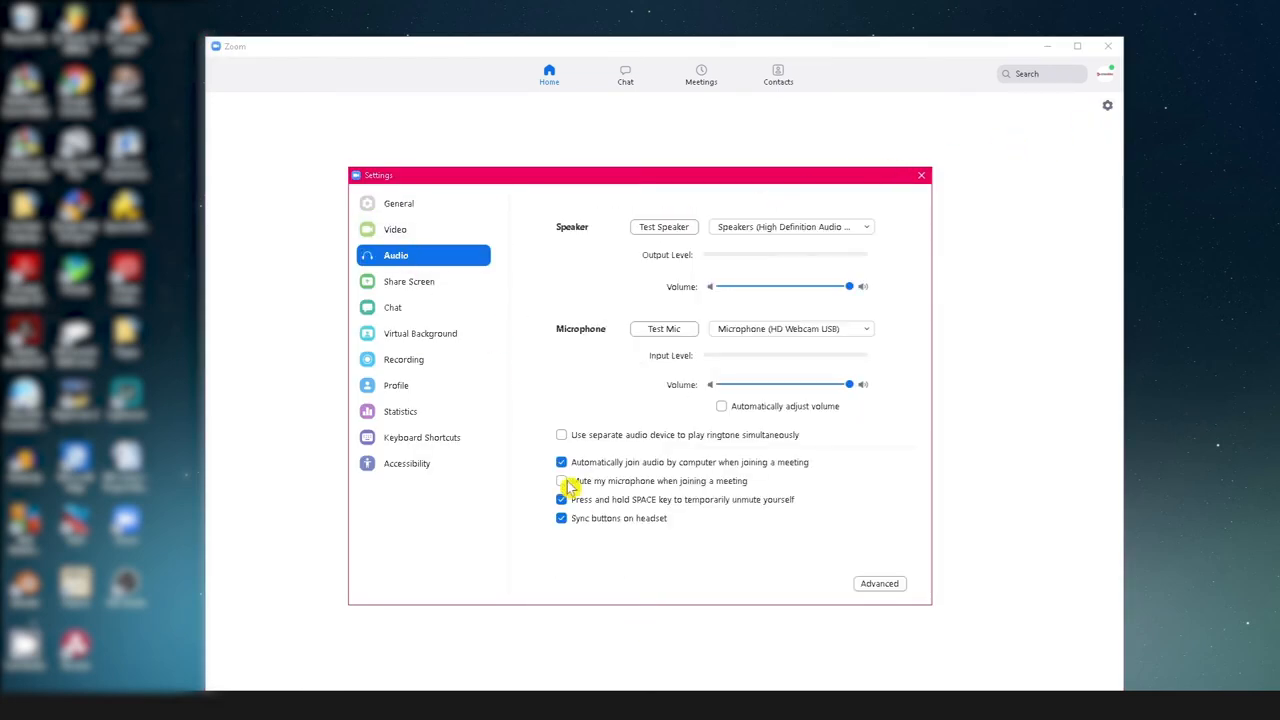
click(560, 480)
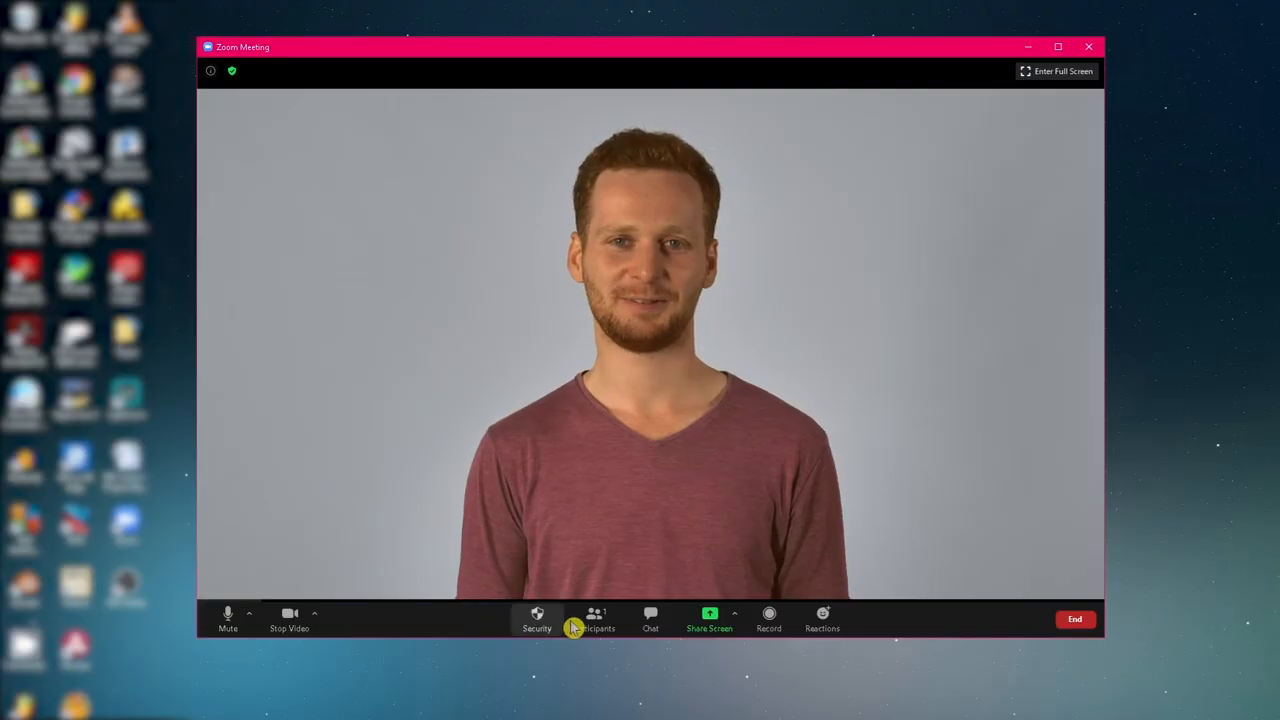
Share the Word document window with the meeting, scroll through it, then pause sharing
click(708, 618)
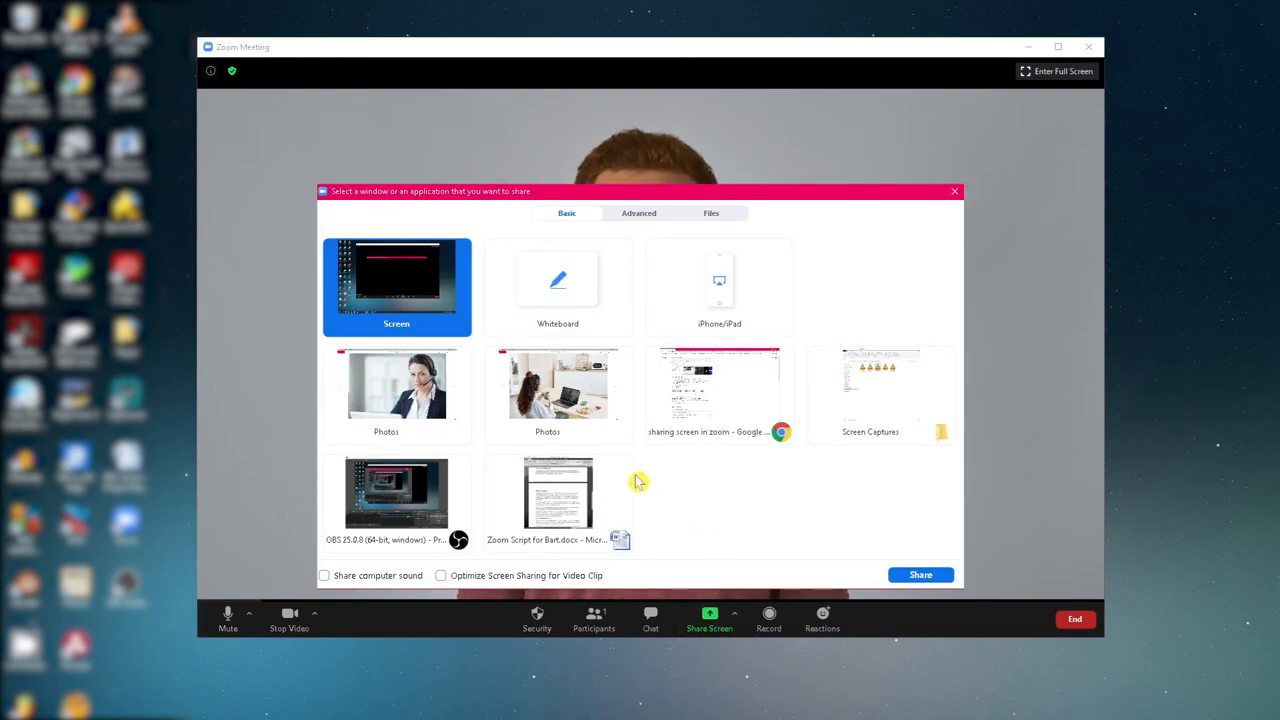
click(920, 574)
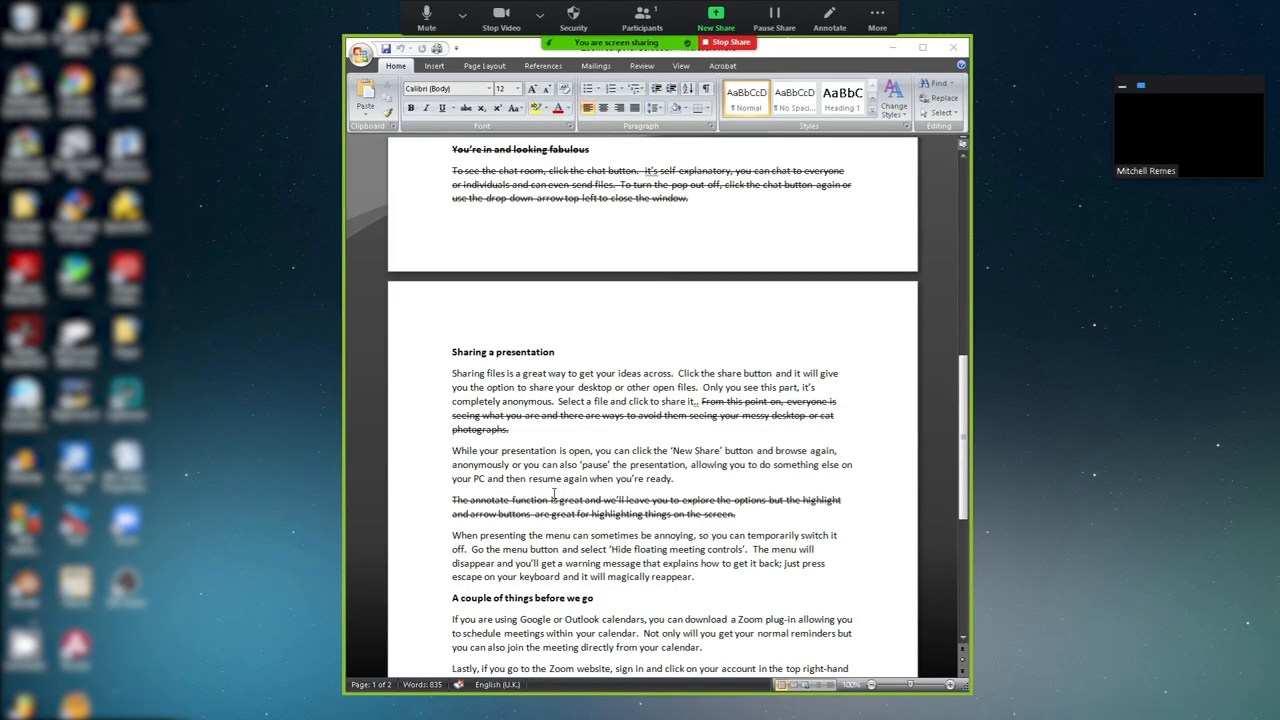
scroll(down, 3)
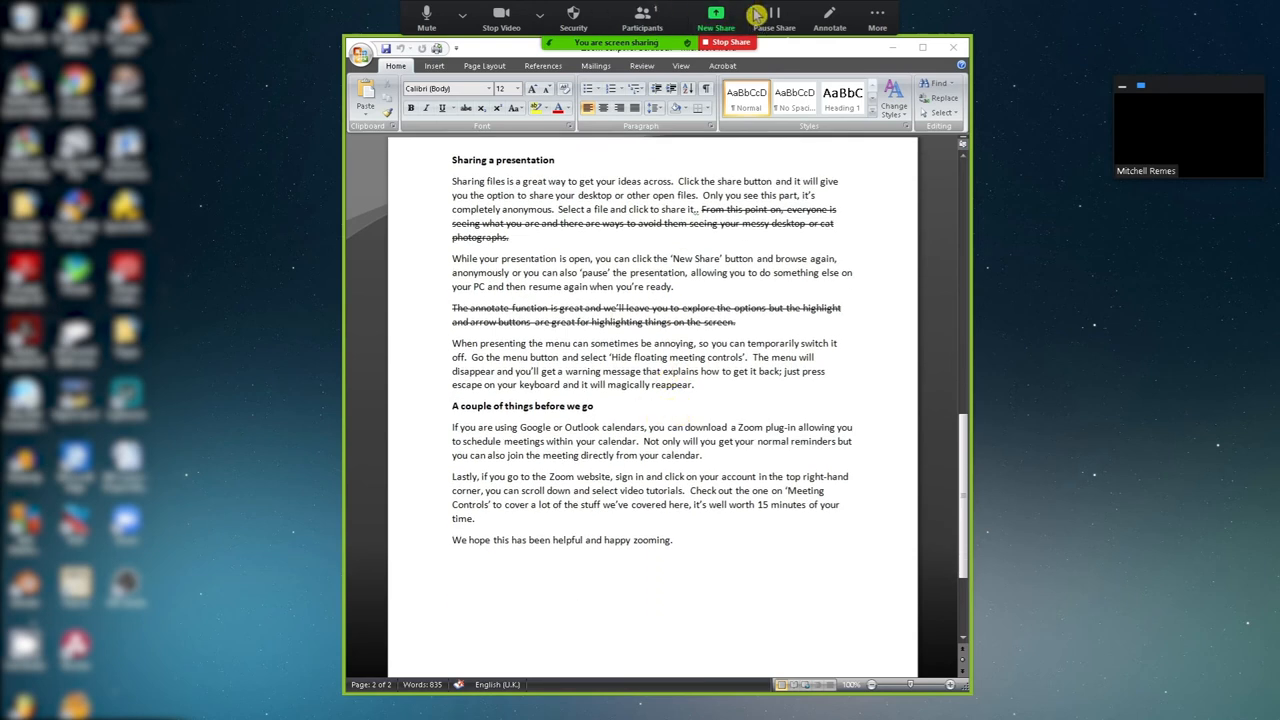
click(774, 16)
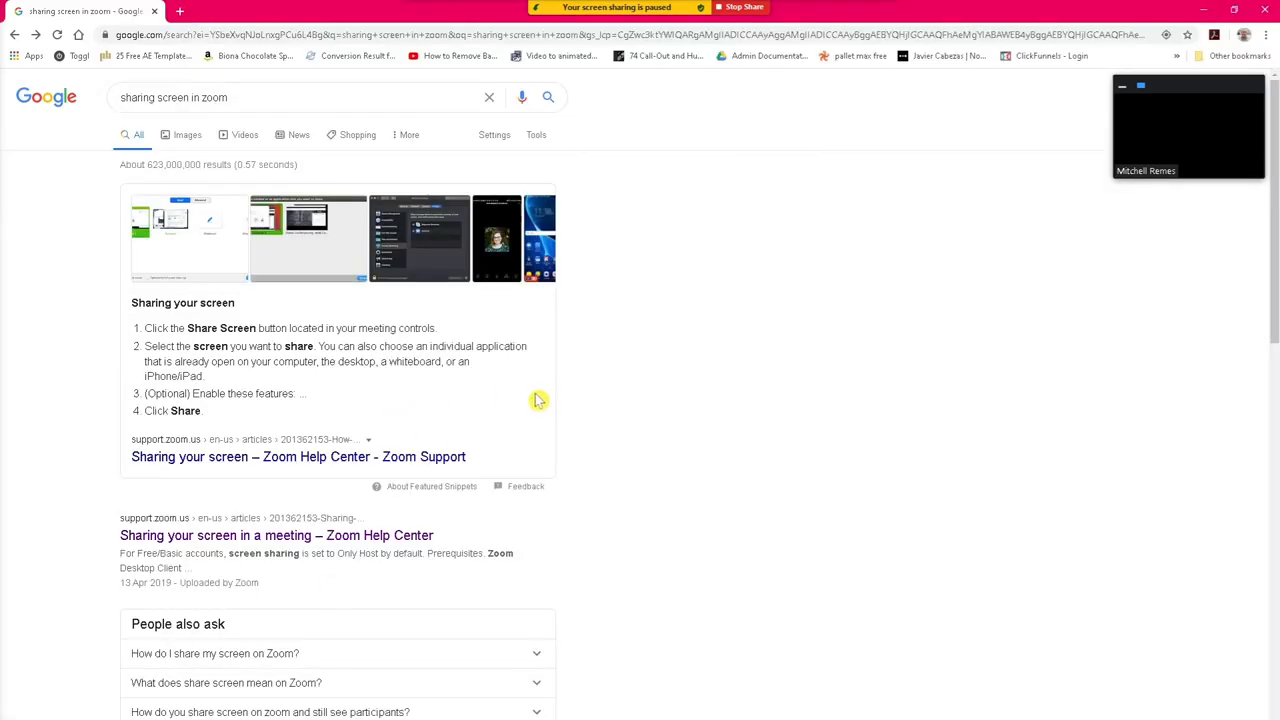
Open the Zoom Help Center screen-sharing article from Google results, then resume the Word share
scroll(down, 3)
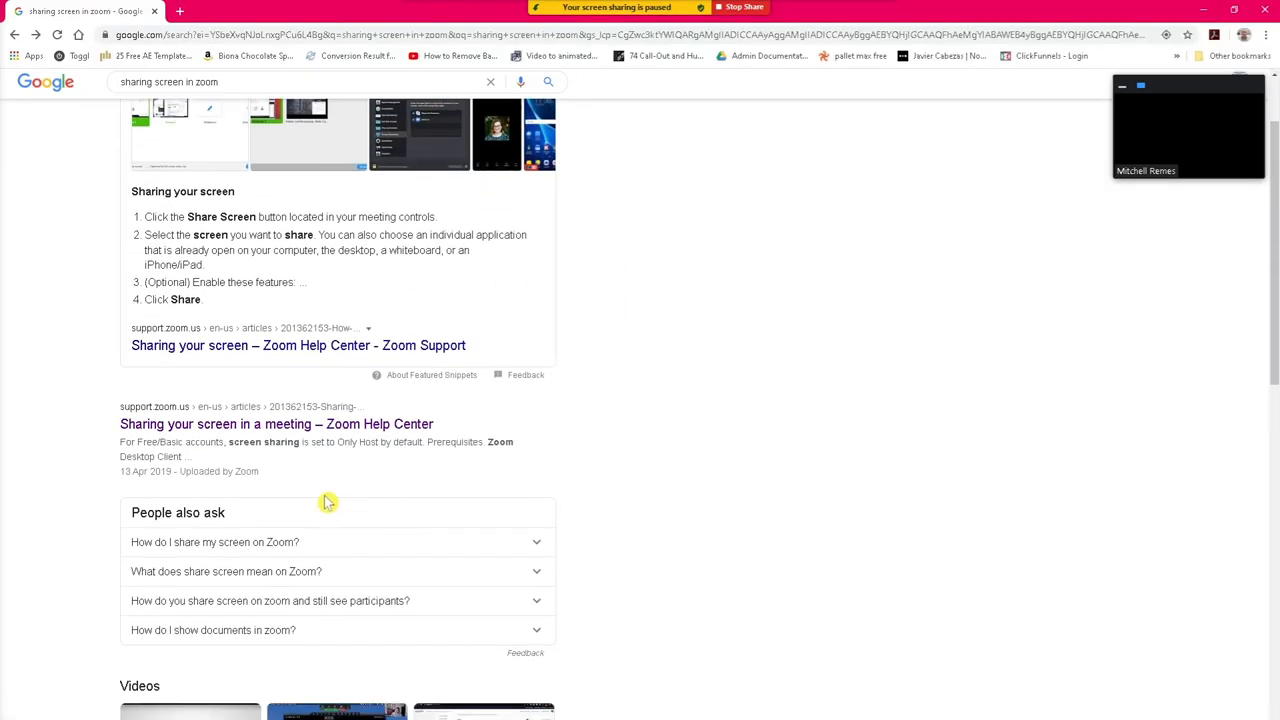
click(276, 424)
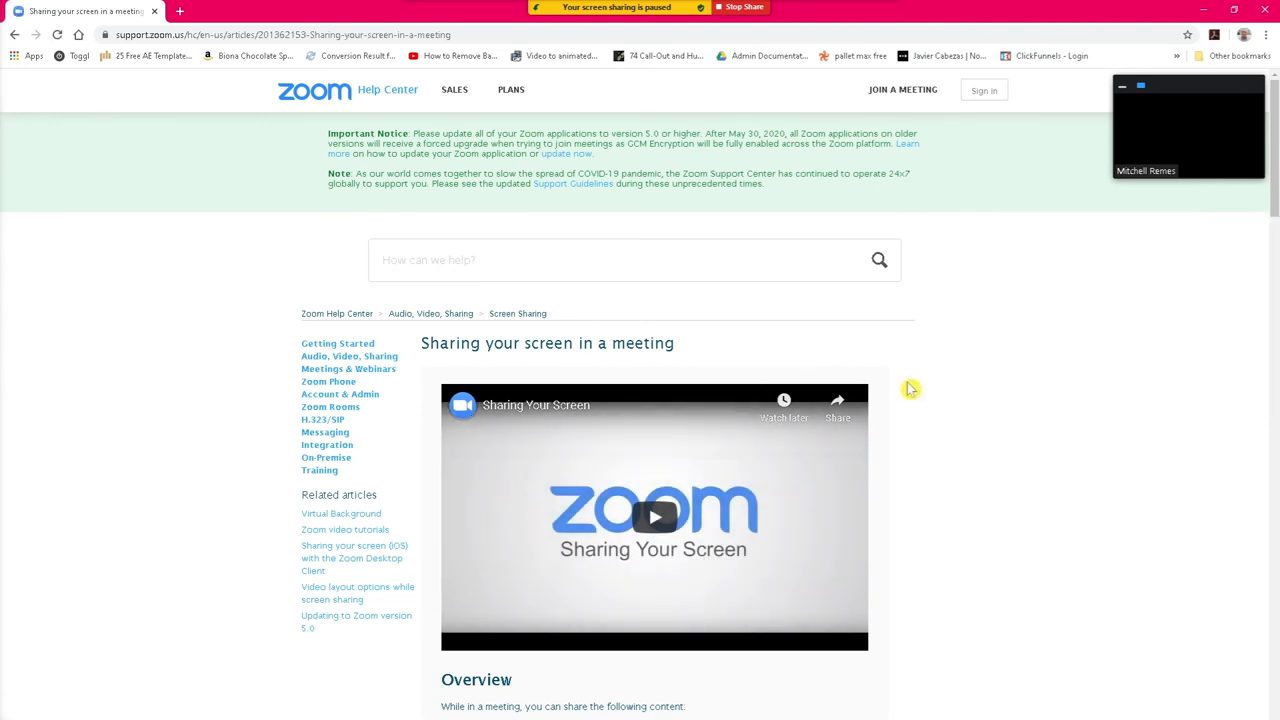
scroll(down, 3)
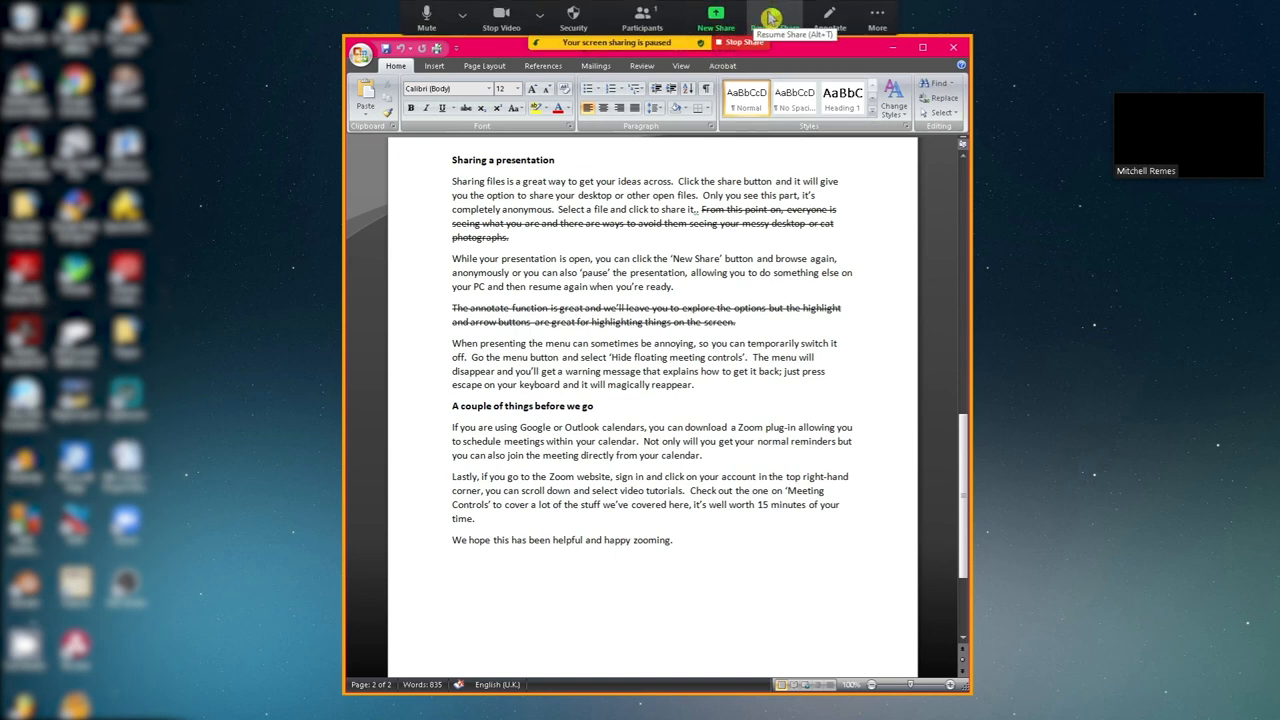
click(776, 18)
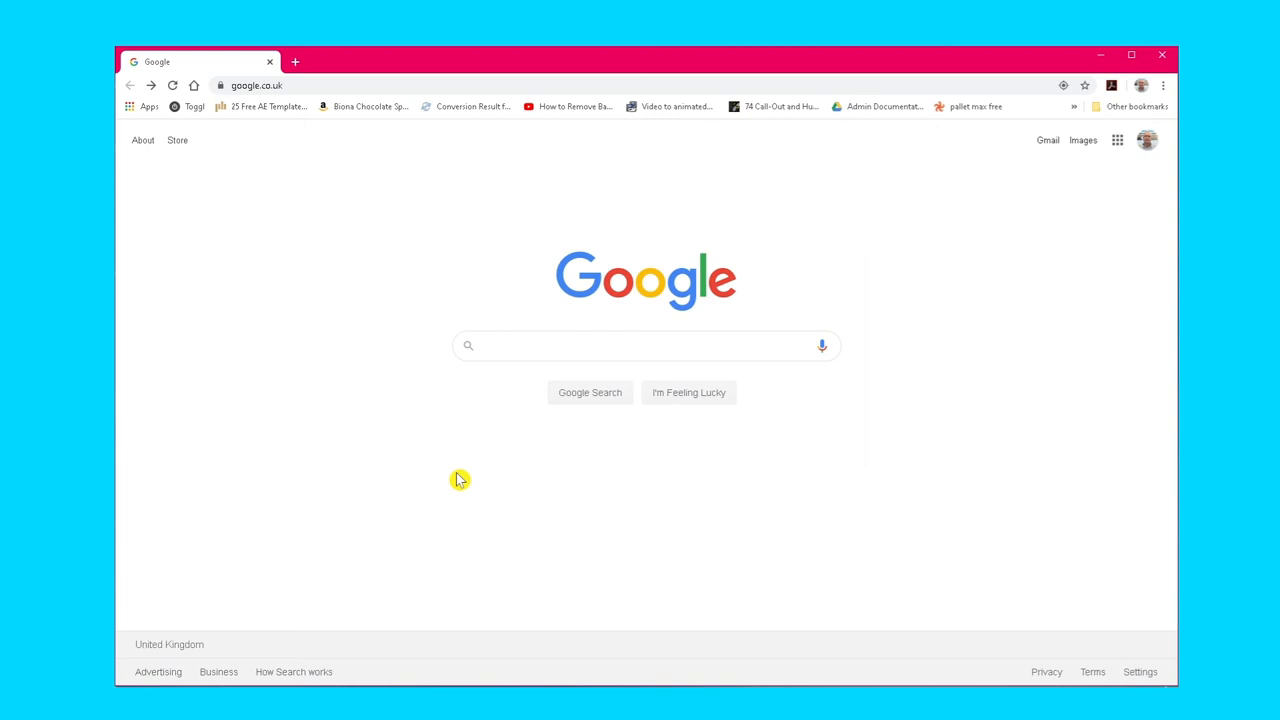
mouse_move(490, 390)
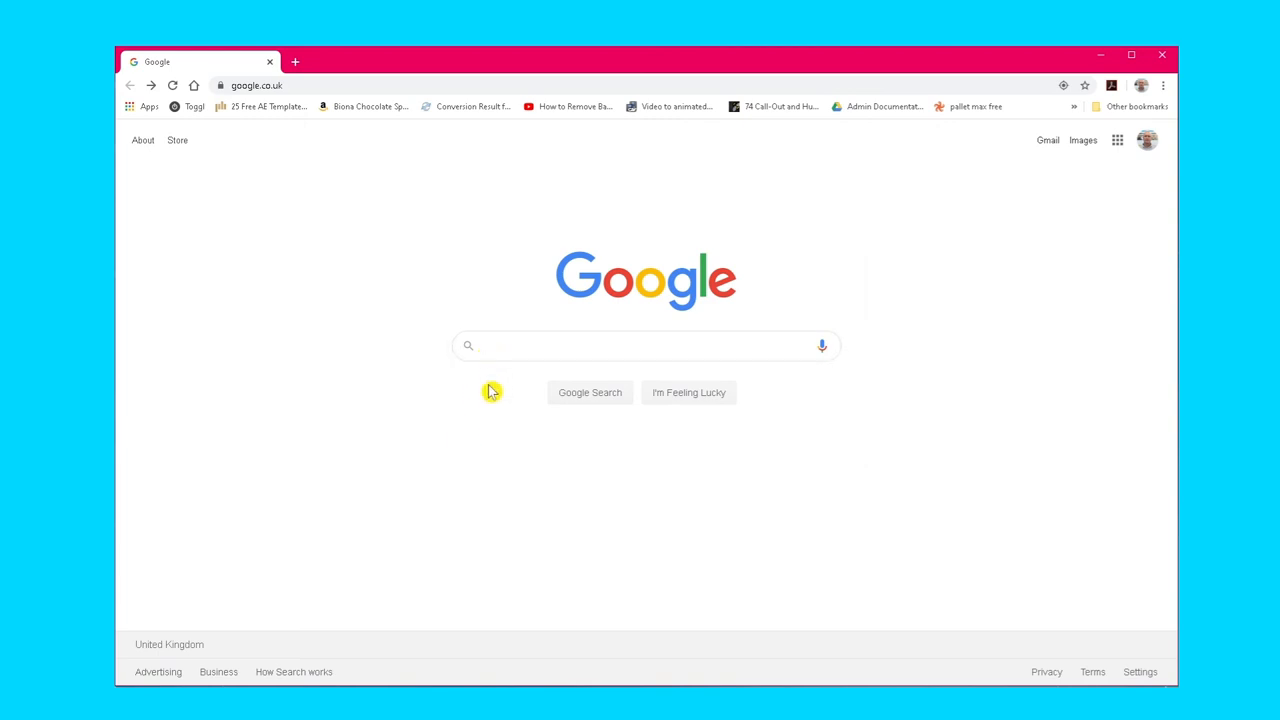
Search Google for 'zoom tutorials' and browse the Zoom Help Center video tutorials page
text(zoom tutorials)
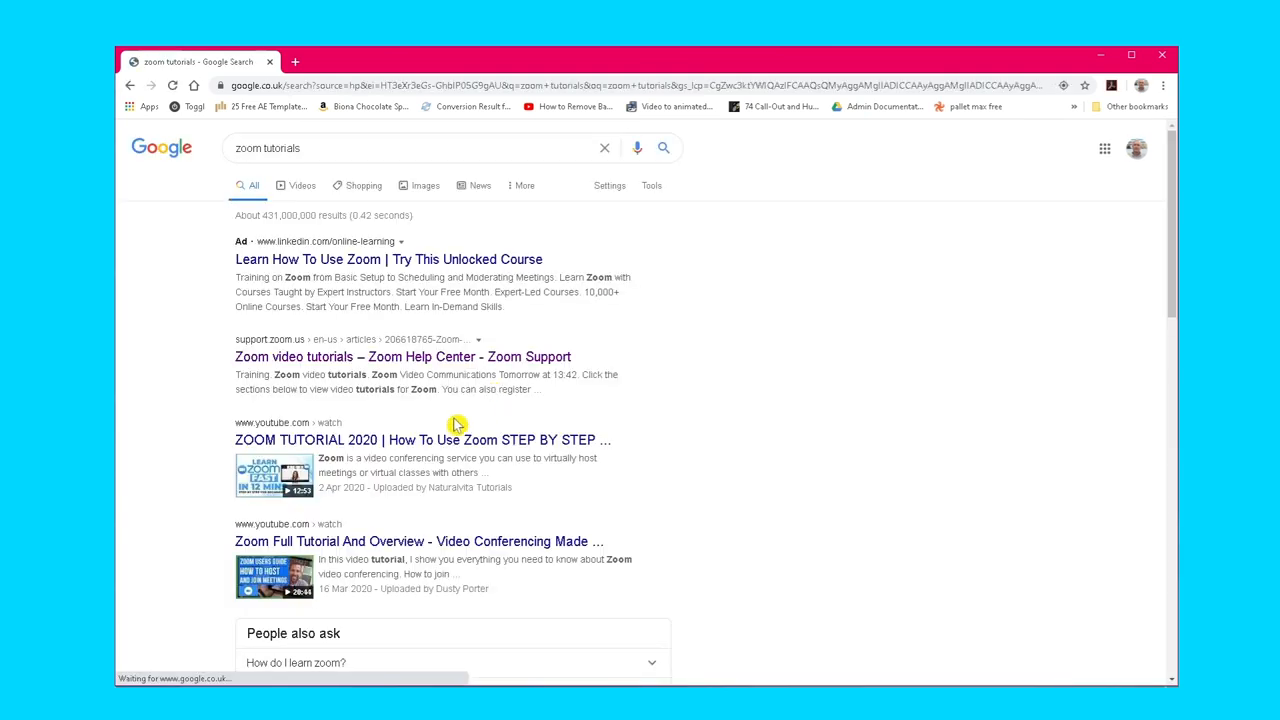
click(380, 356)
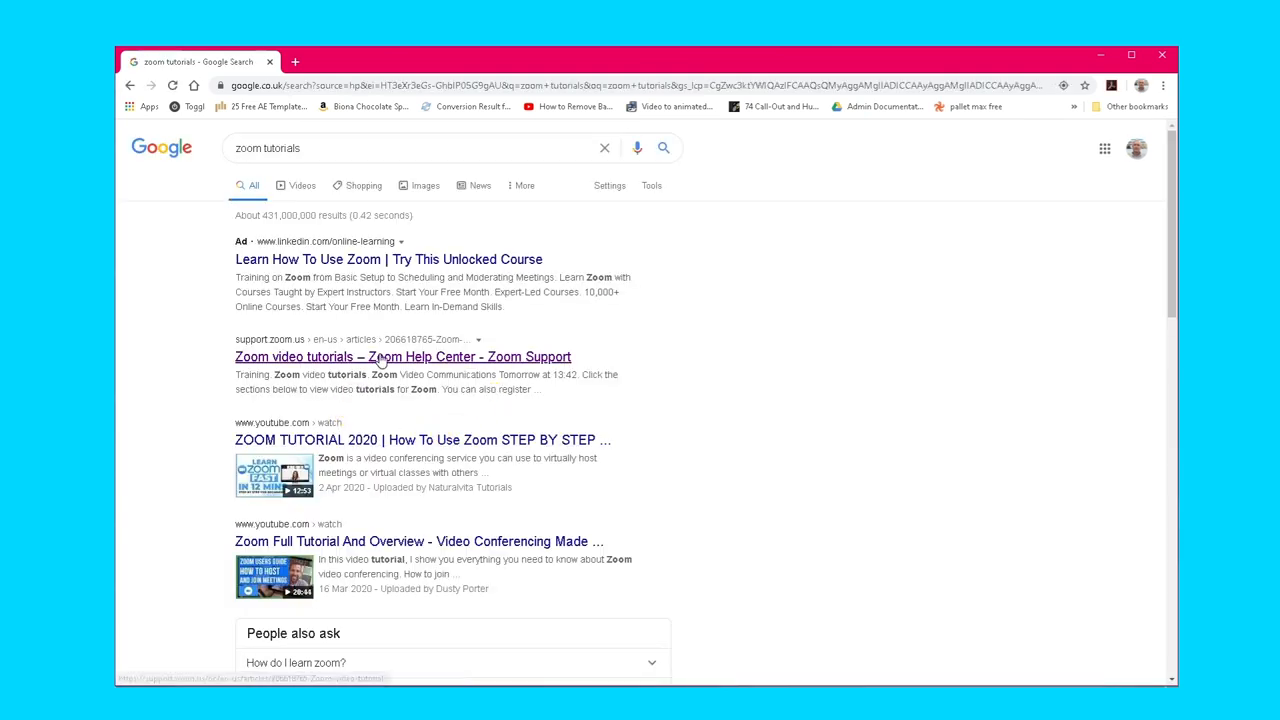
click(404, 356)
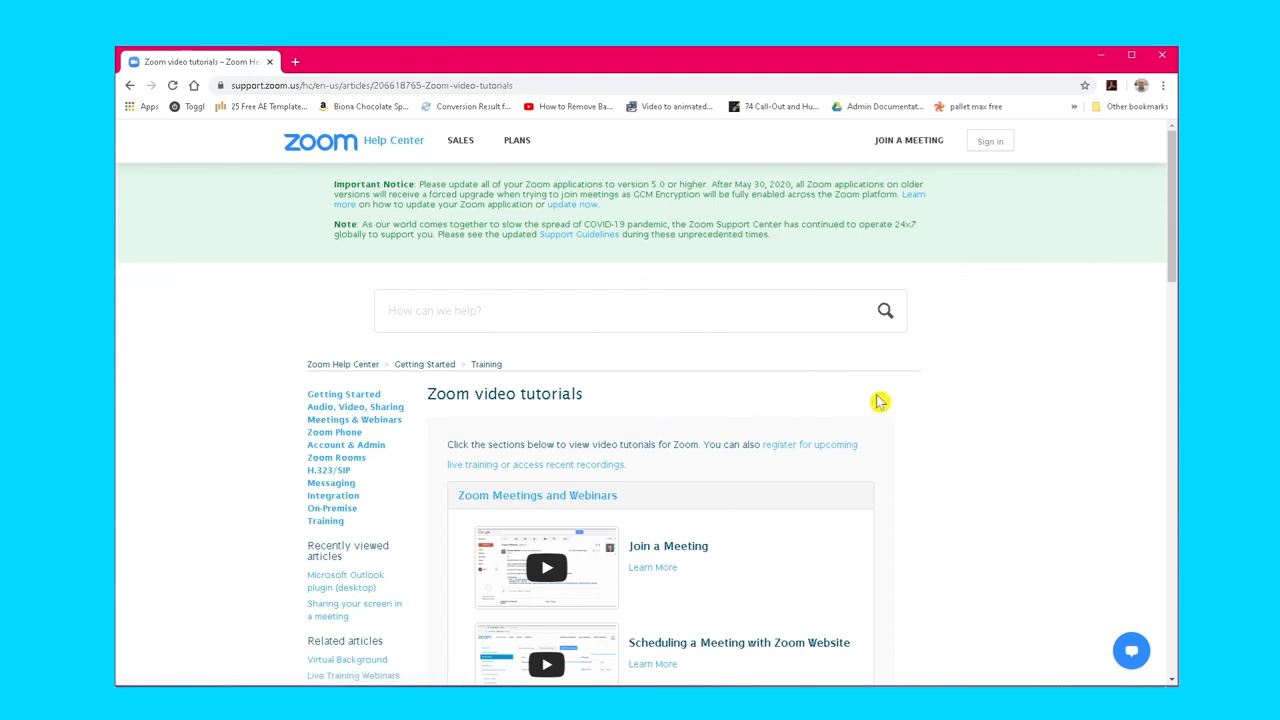
scroll(down, 3)
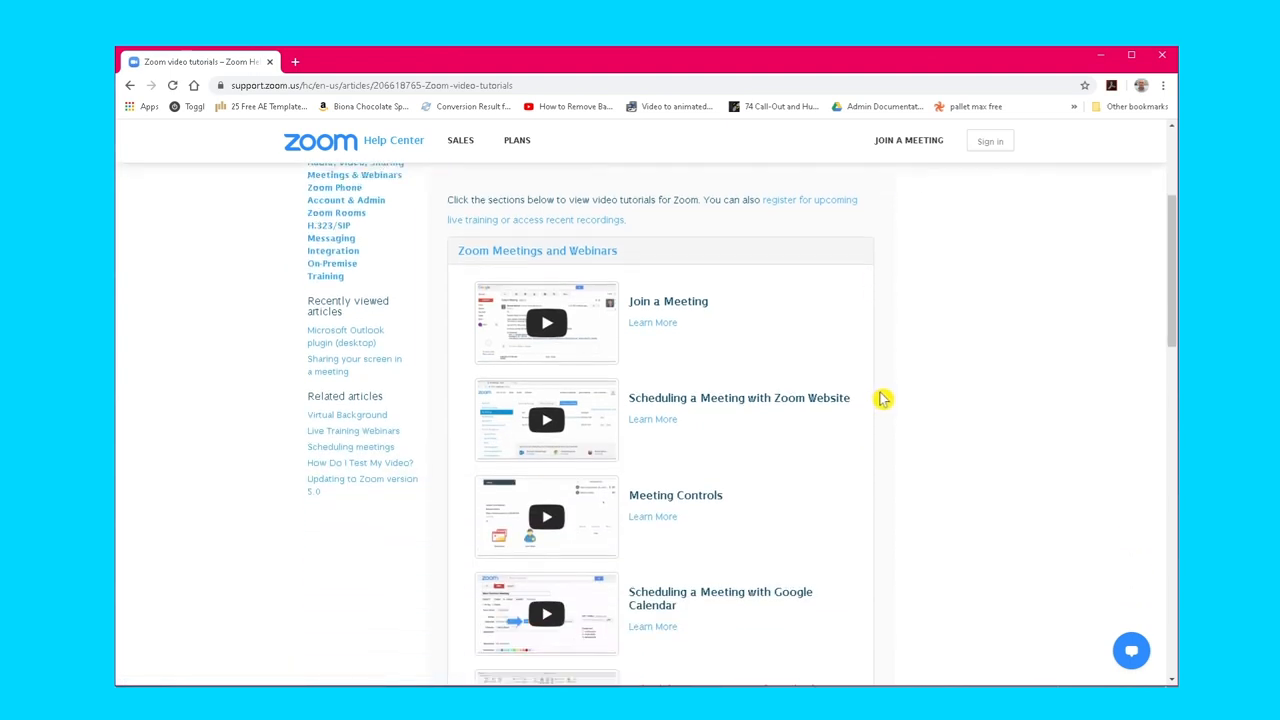
scroll(down, 3)
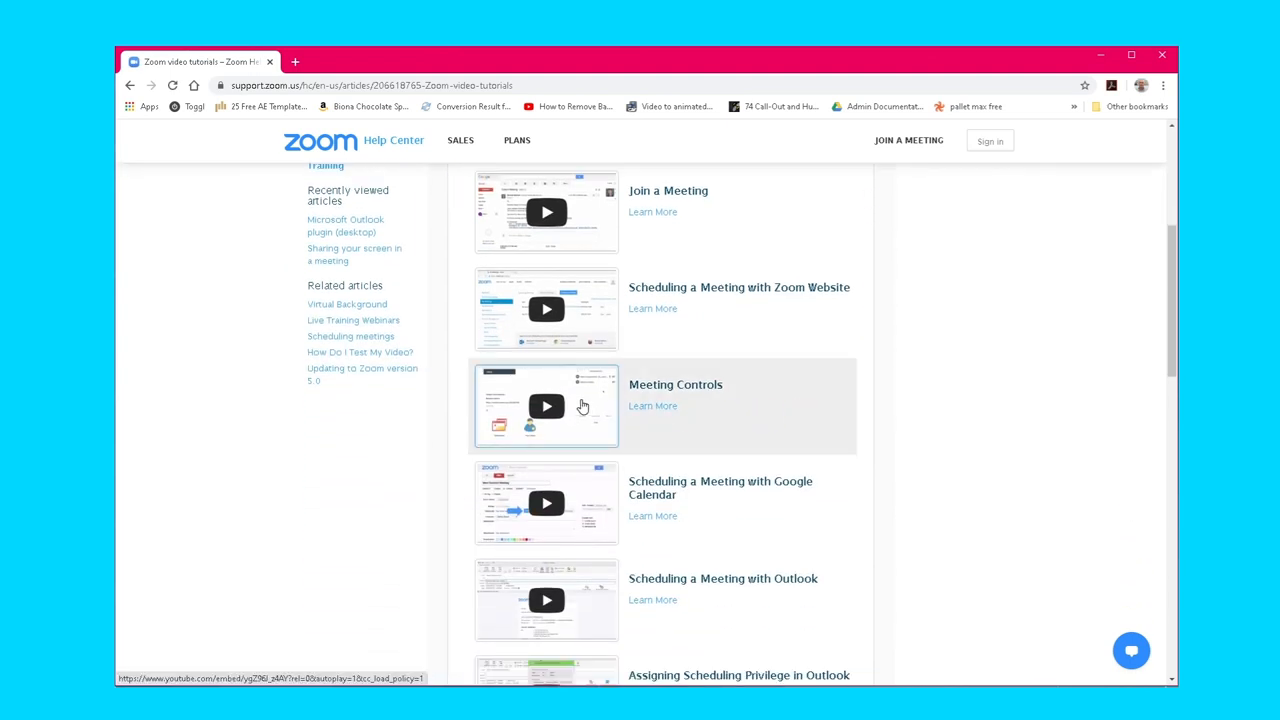